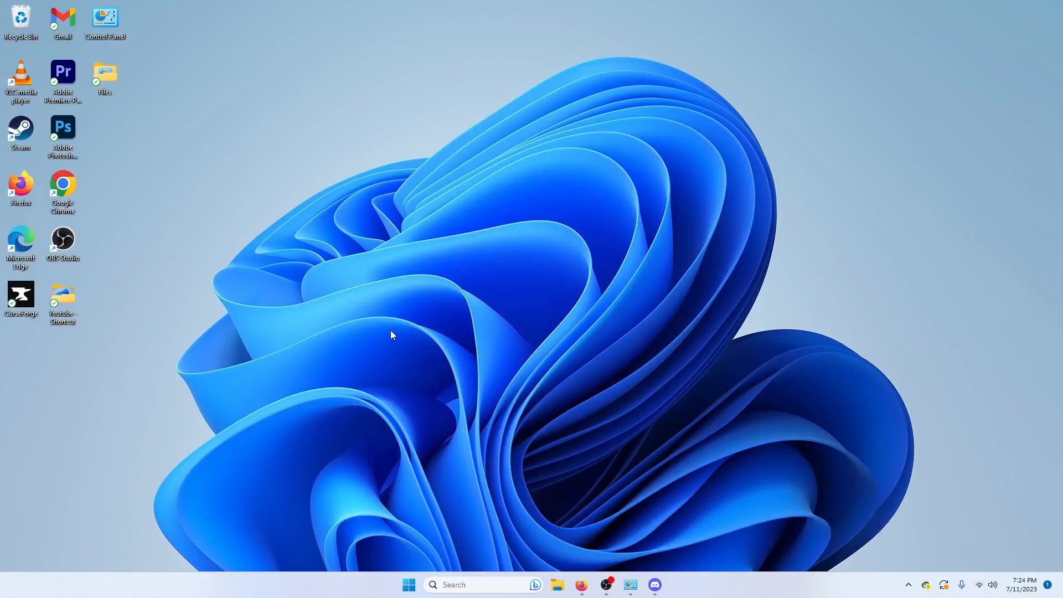
mouse_move(381, 314)
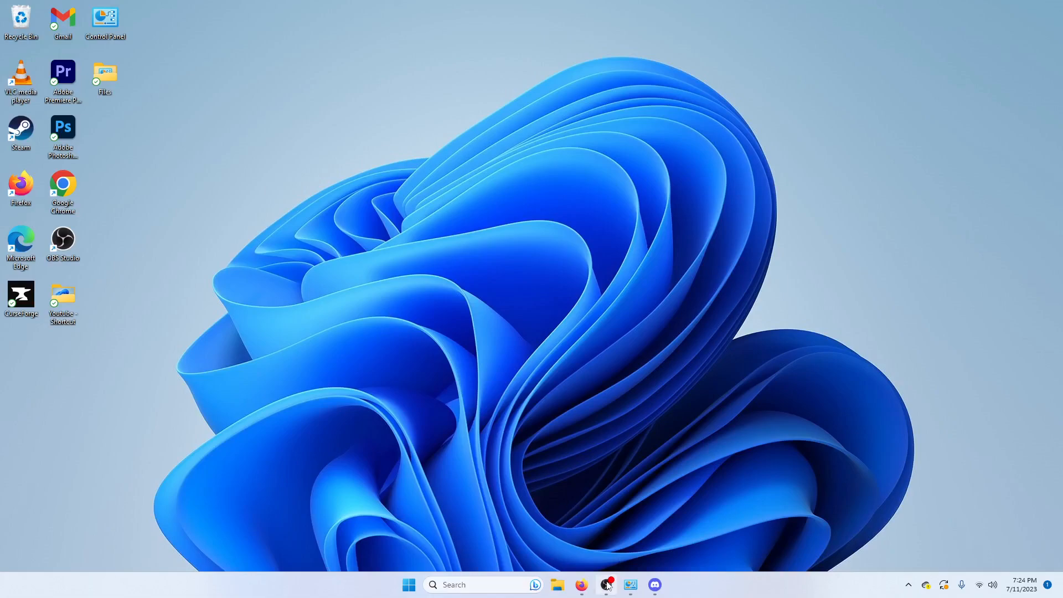
- Launch OBS Studio and scroll to view the four sources and Audio Mixer
left_click(606, 584)
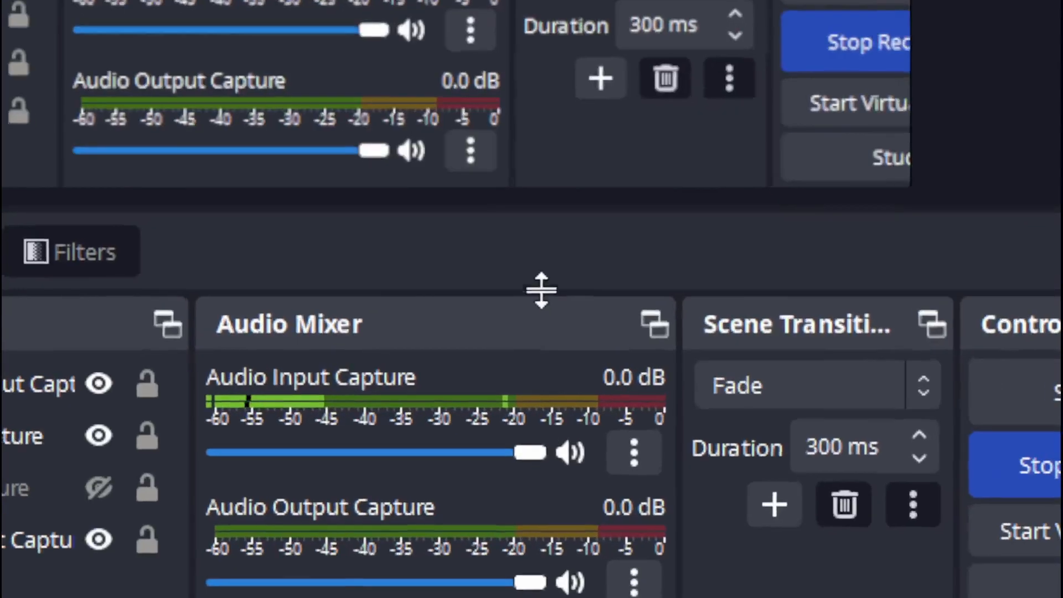
scroll("down", 3)
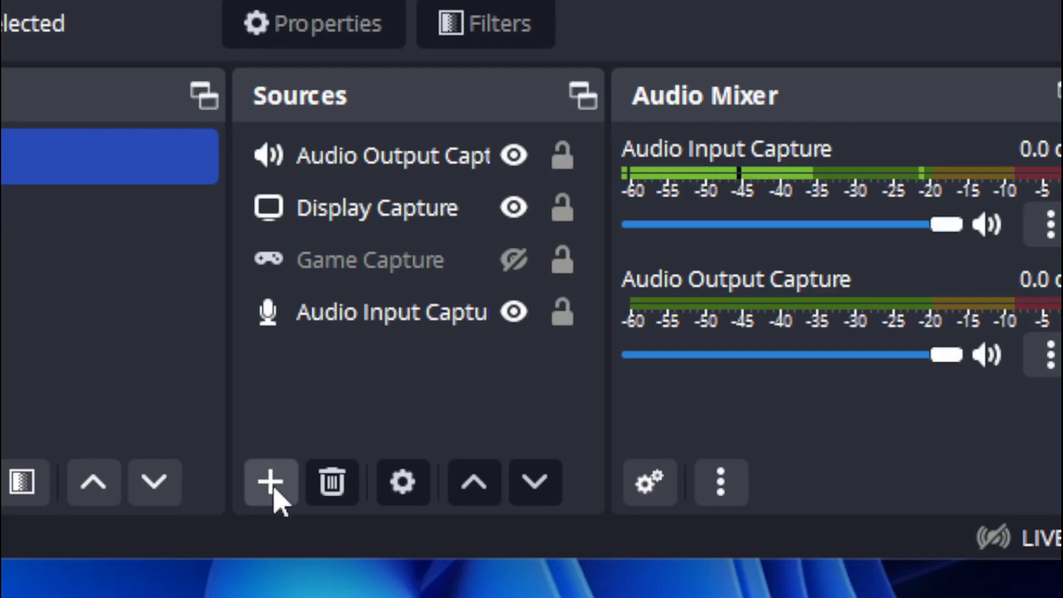
- Add a new Application Audio Capture (BETA) source under its default name
left_click(269, 482)
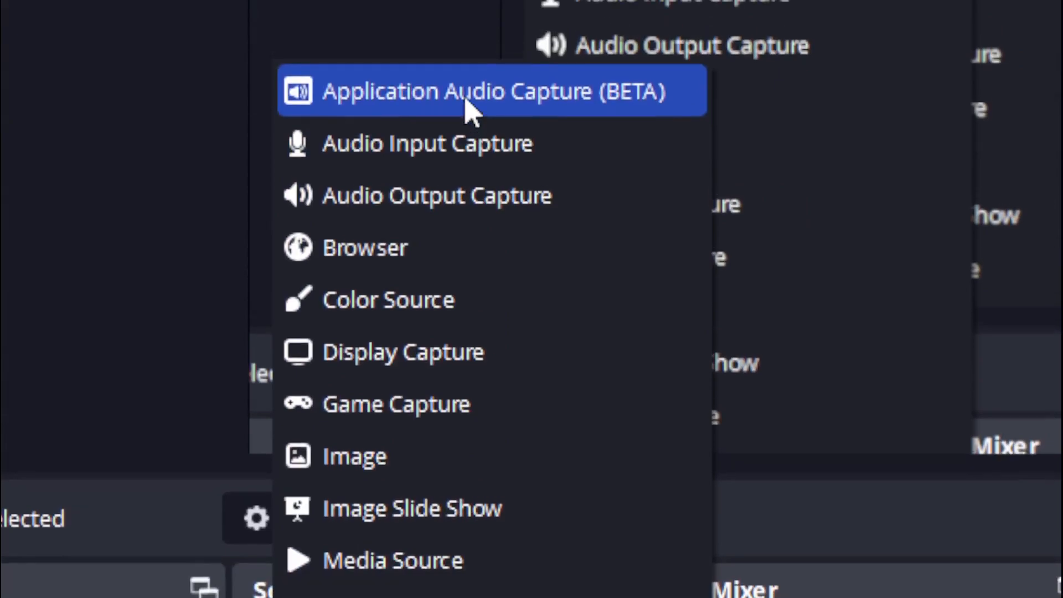
left_click(492, 91)
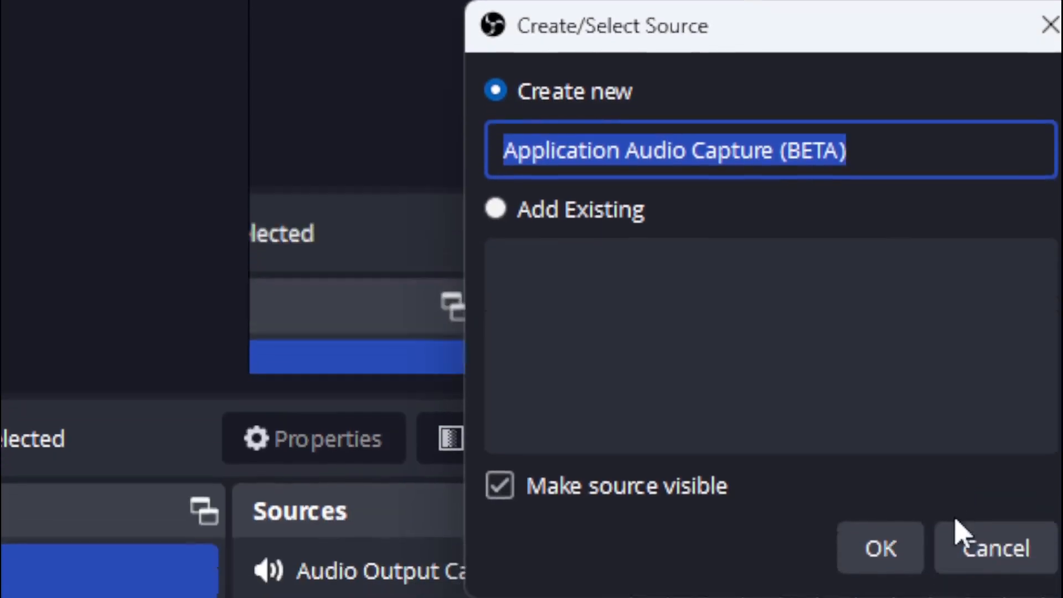
left_click(879, 548)
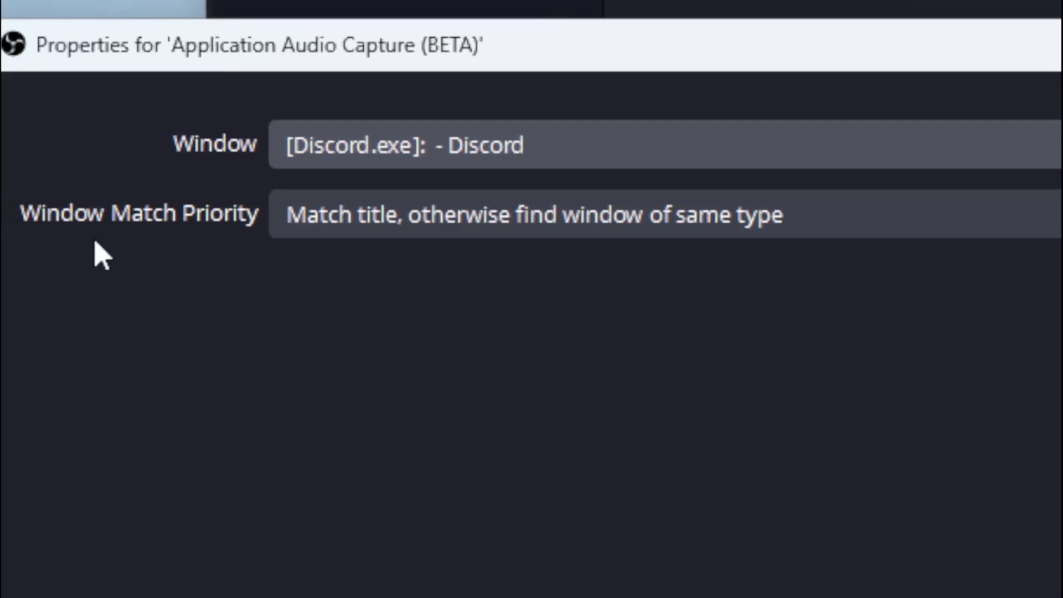
- Set Window Match Priority to 'Match title, otherwise find window of same executable'
left_click(533, 214)
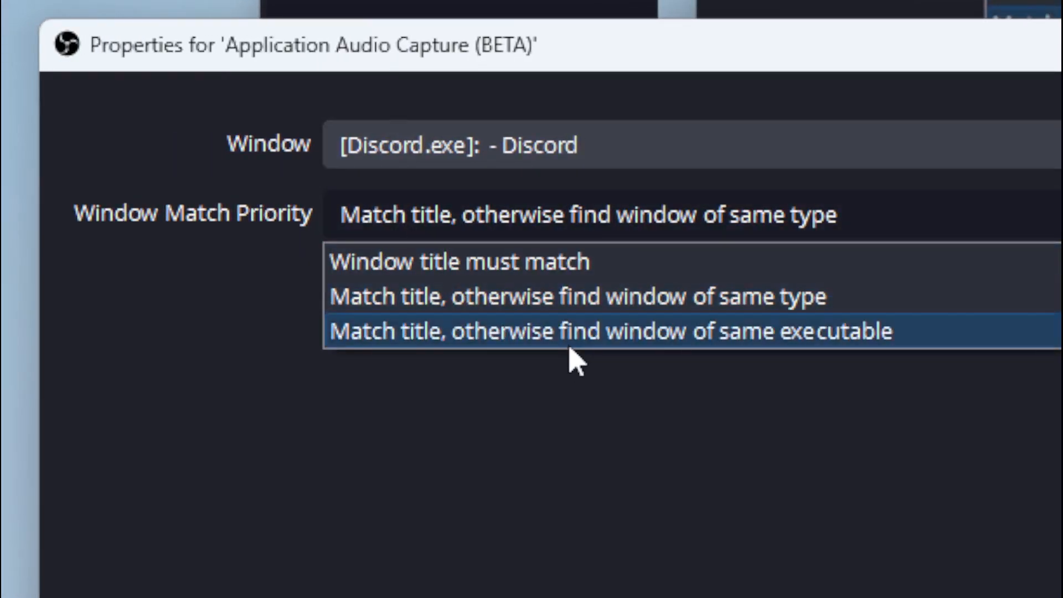
left_click(608, 332)
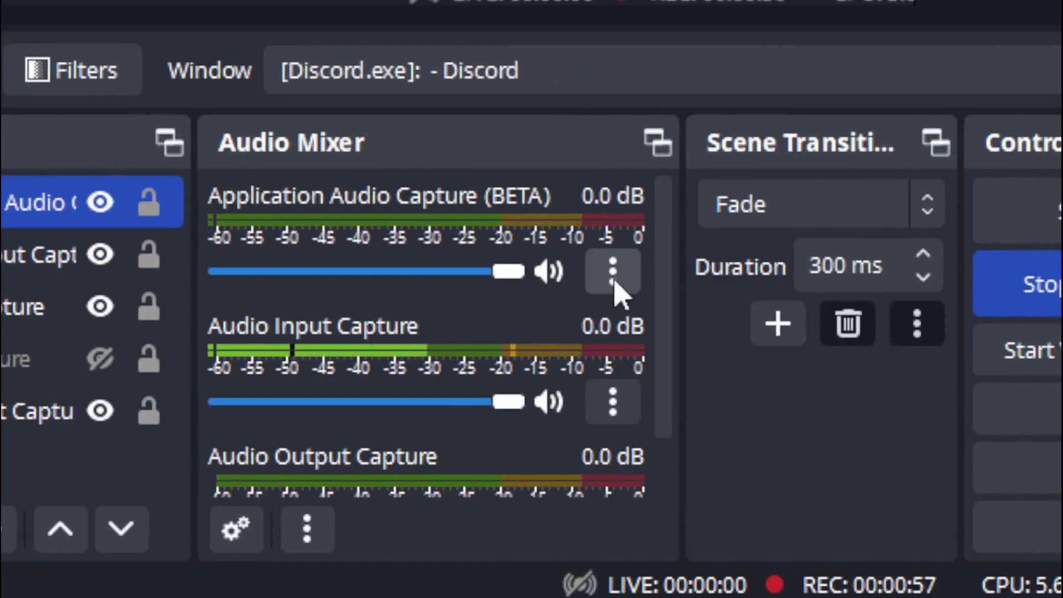
mouse_move(755, 301)
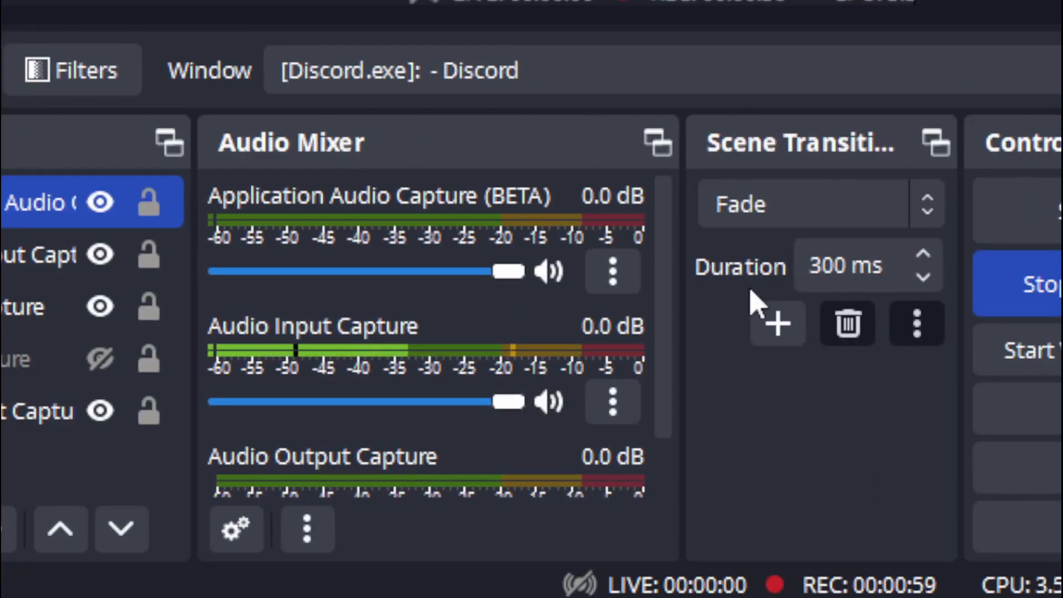